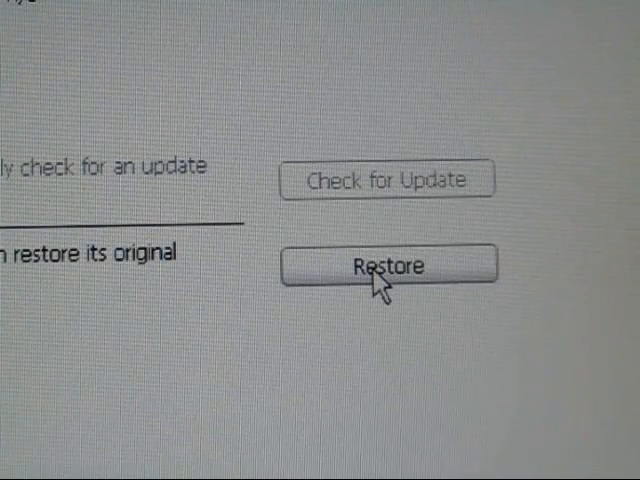
# Shift-Restore the iPod so an Open dialog appears for choosing the firmware file.
pyautogui.click(388, 264)
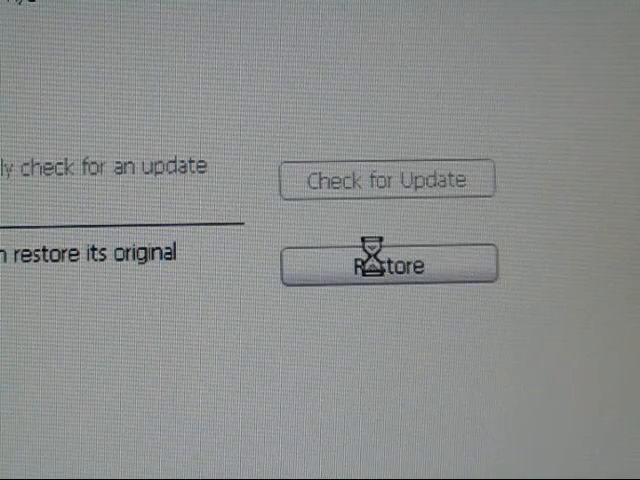
pyautogui.click(388, 264)
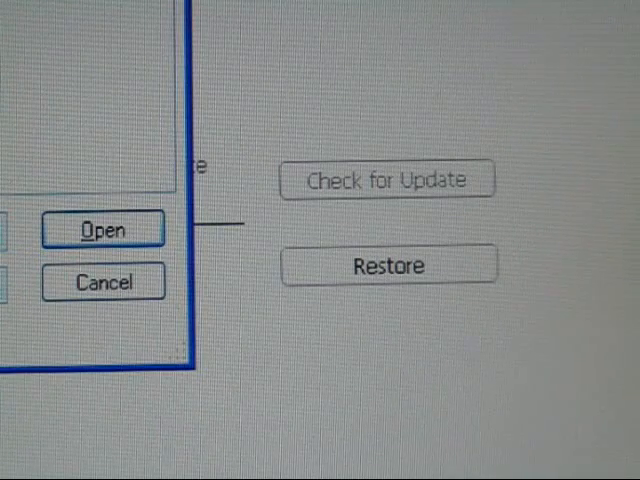